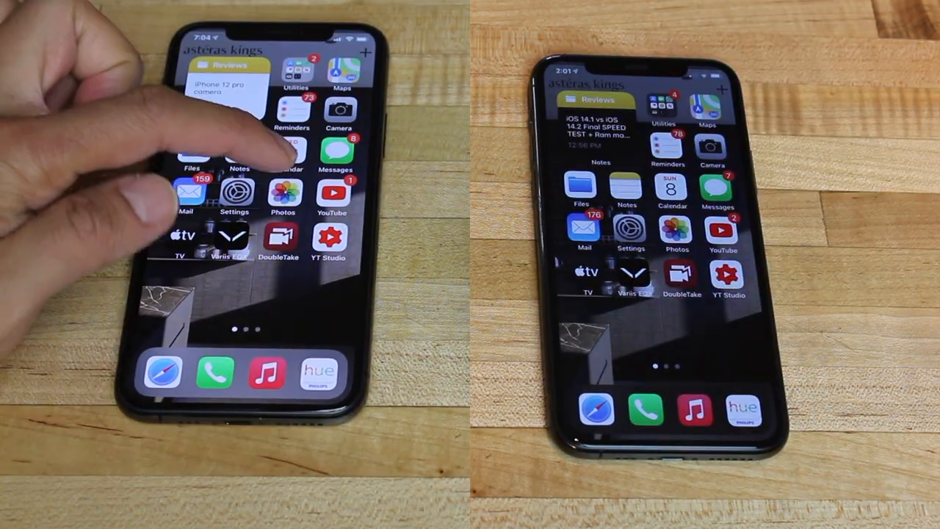
# Launch the App Store on both iPhones and scroll the Apps page's New to iPhone list
pyautogui.click(282, 197)
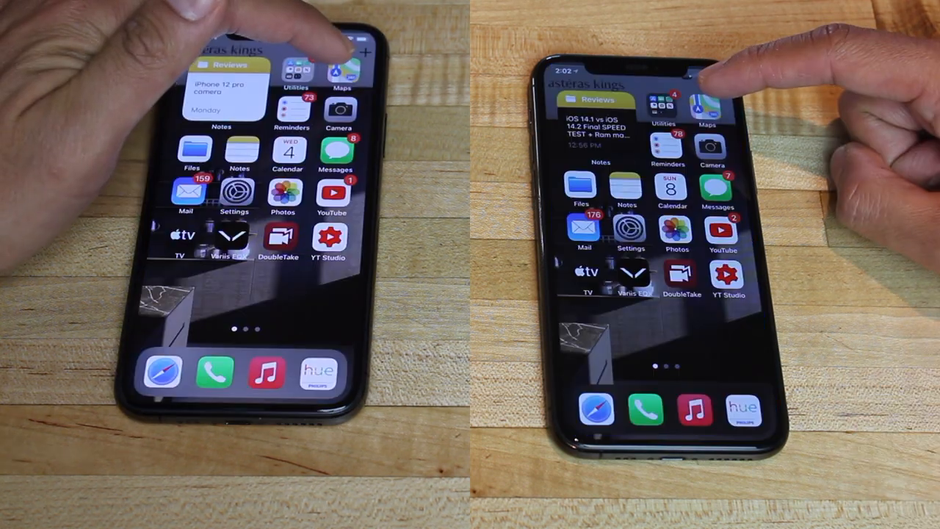
pyautogui.click(341, 70)
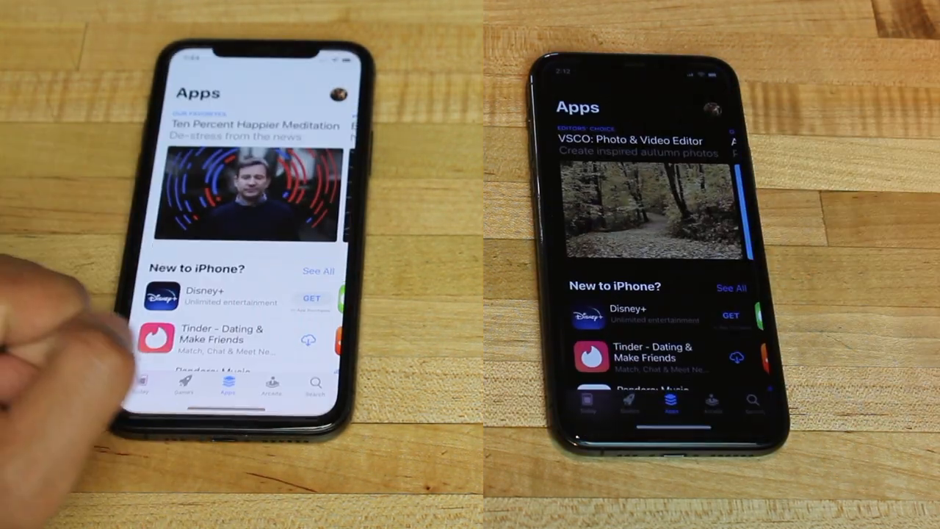
pyautogui.scroll(3)
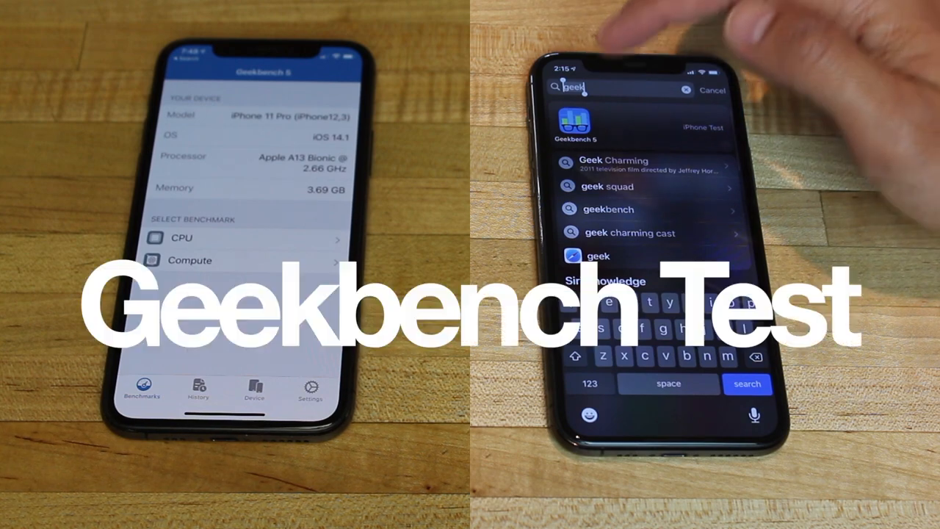
# Open Geekbench 5 from the Spotlight 'geek' search results on the second iPhone
pyautogui.click(564, 121)
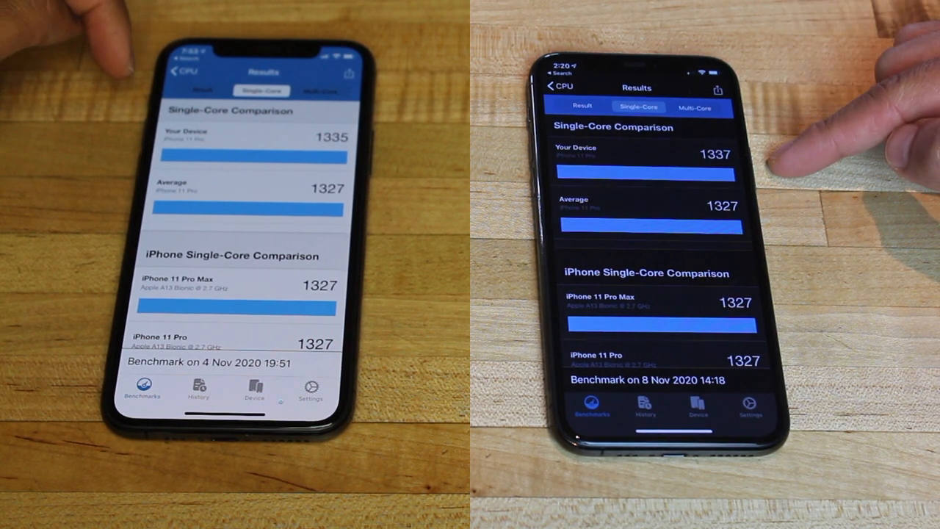
# Show the 3517 multi-core score on the second iPhone beside the 1335 single-core result
pyautogui.click(695, 107)
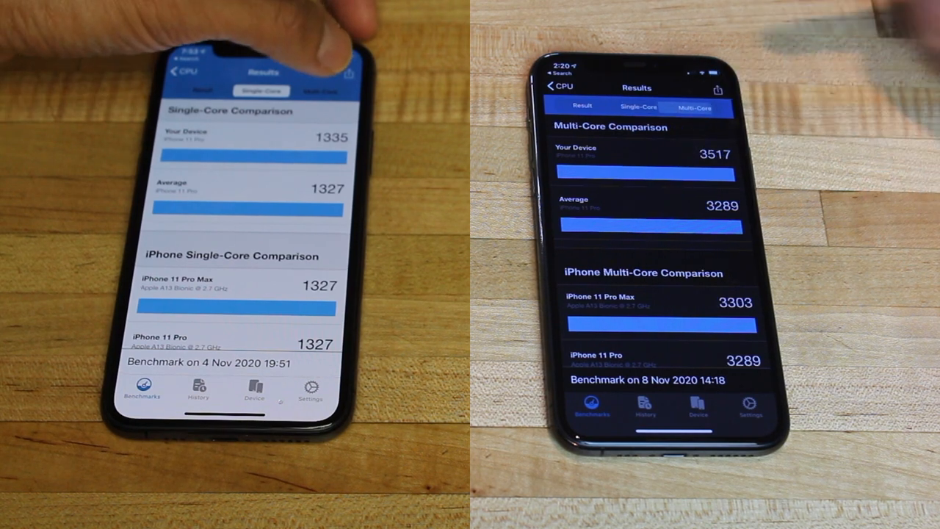